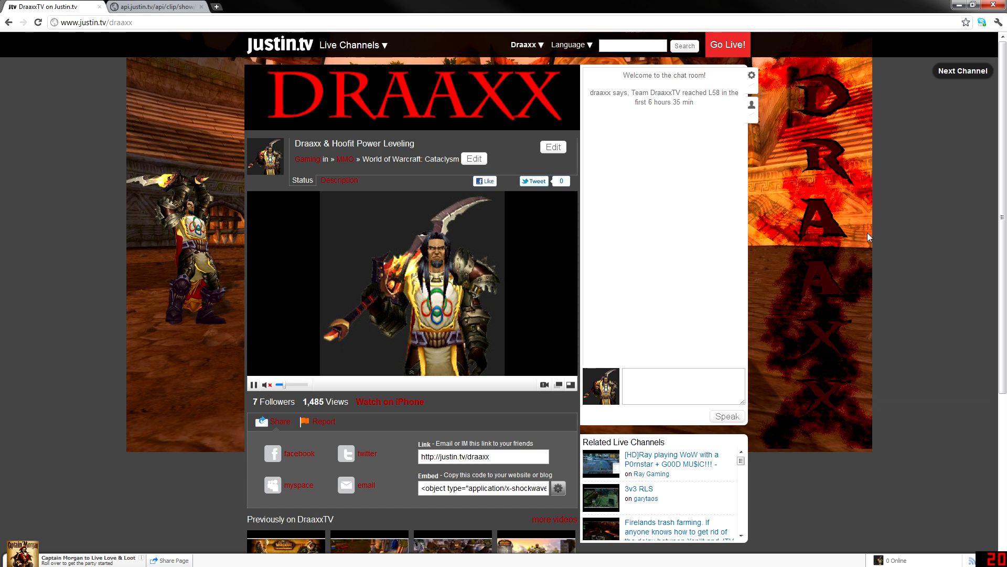
{"action": "mouse_move", "coordinate": [869, 241]}
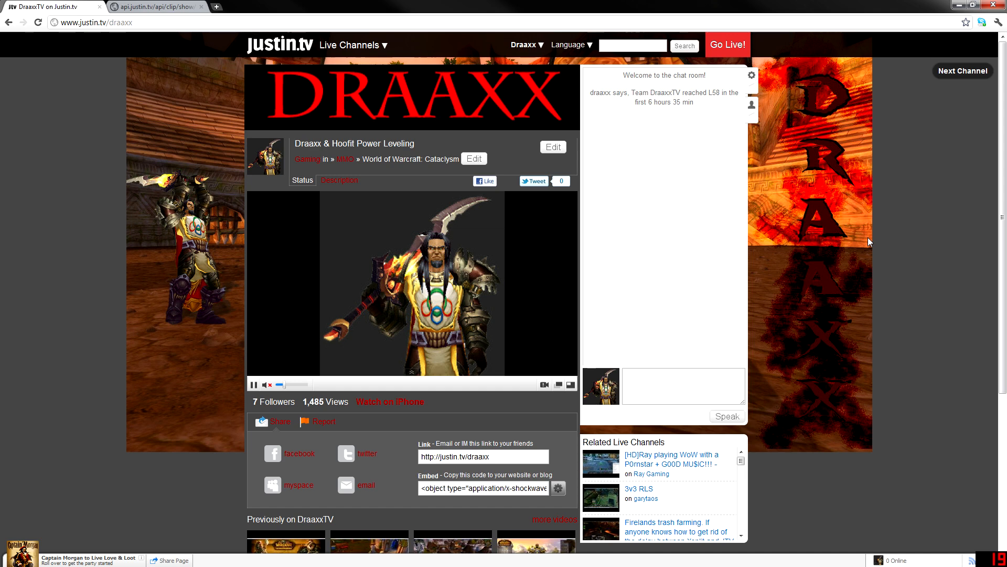
{"action": "mouse_move", "coordinate": [925, 189]}
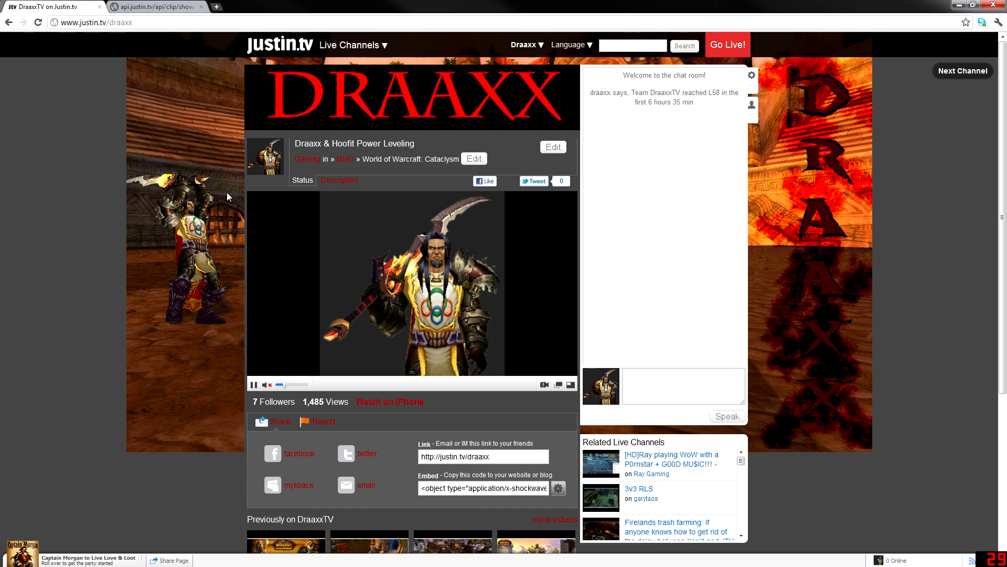
{"action": "mouse_move", "coordinate": [764, 255]}
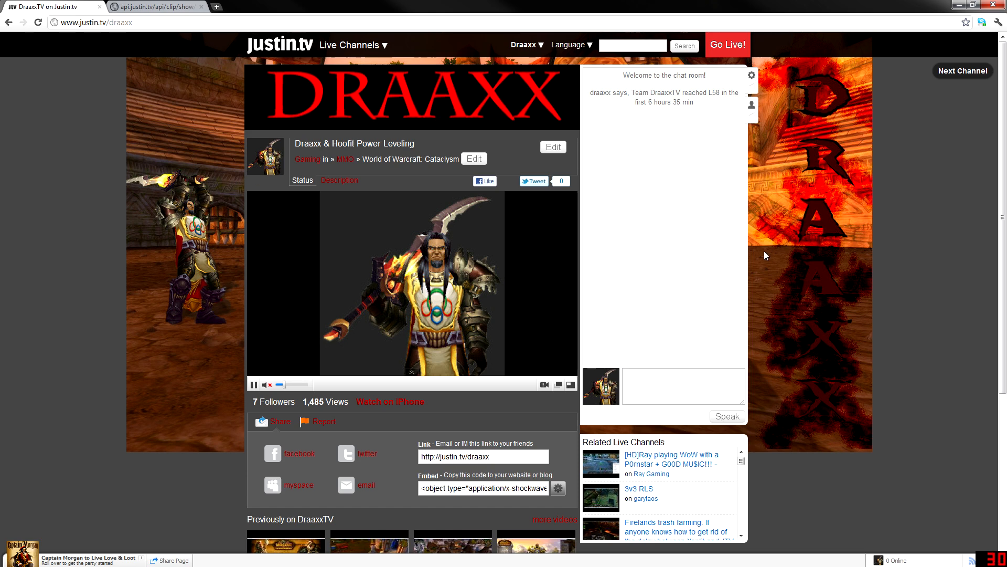
- Open the 'Team DraaxxTV starts the race VS Swifty and Athene' archive and skip ahead to 0:00:19
{"action": "scroll", "scroll_direction": "down", "scroll_amount": 3}
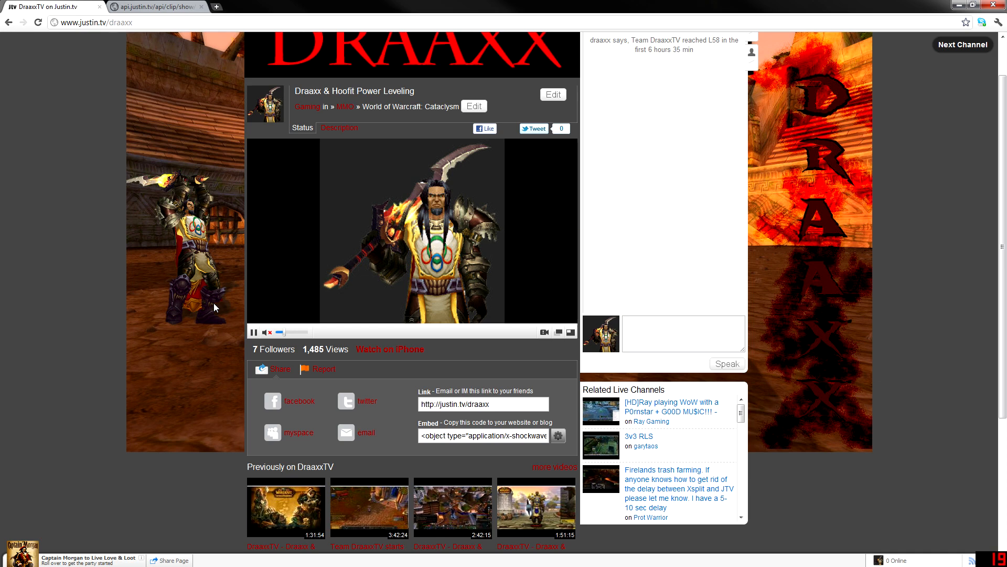
{"action": "scroll", "scroll_direction": "down", "scroll_amount": 3}
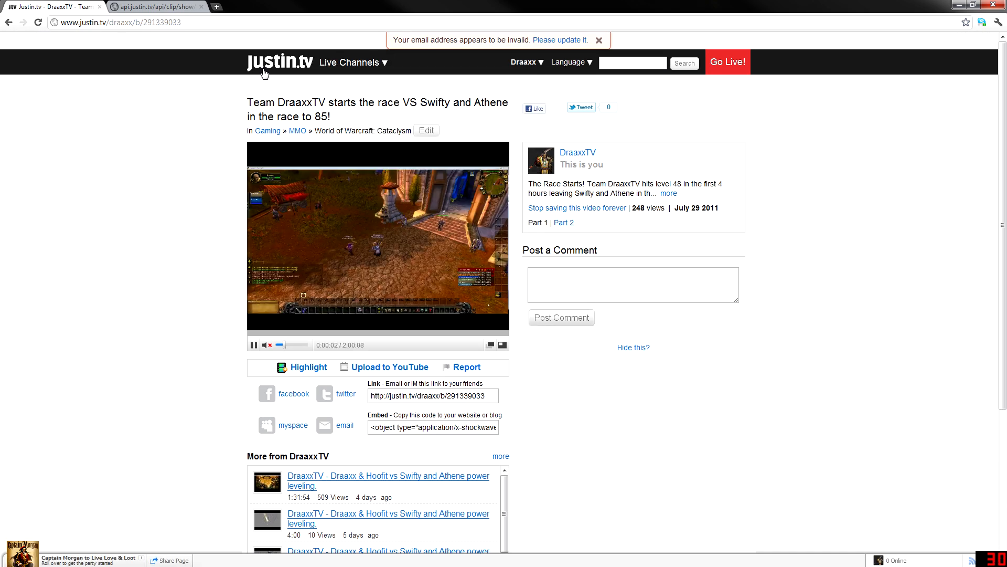
{"action": "double_click", "coordinate": [162, 22]}
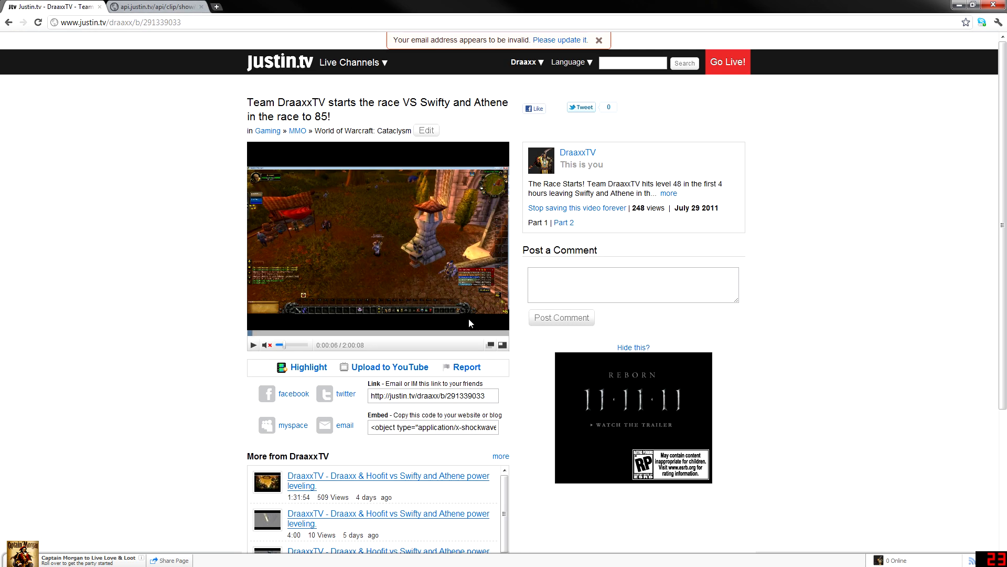
{"action": "left_click", "coordinate": [498, 345]}
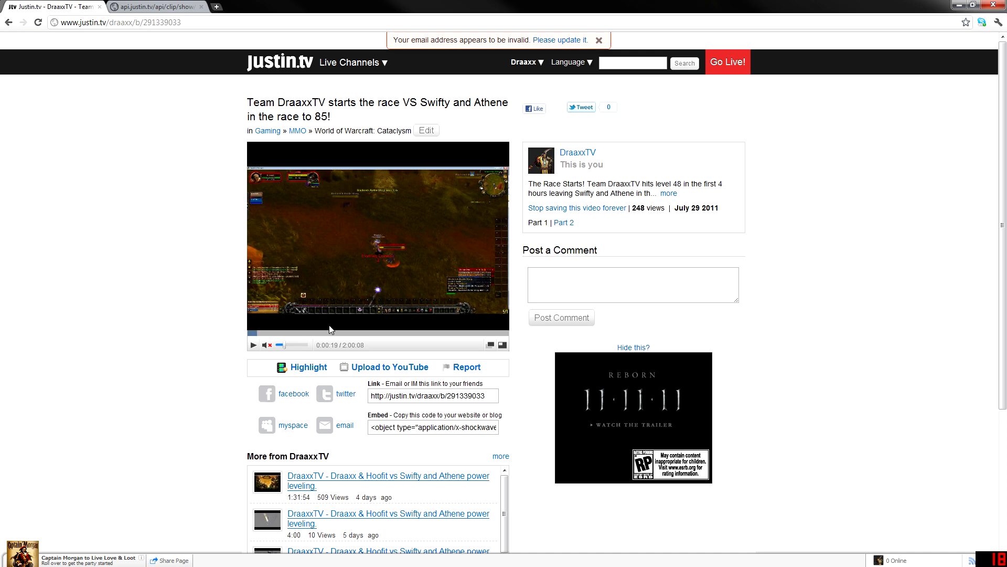
{"action": "mouse_move", "coordinate": [319, 244]}
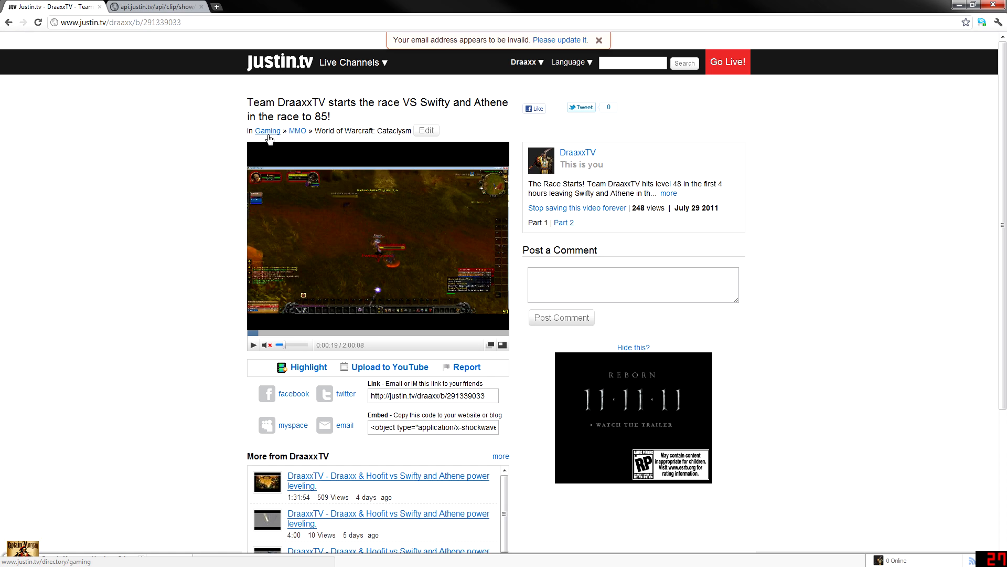
{"action": "mouse_move", "coordinate": [221, 36]}
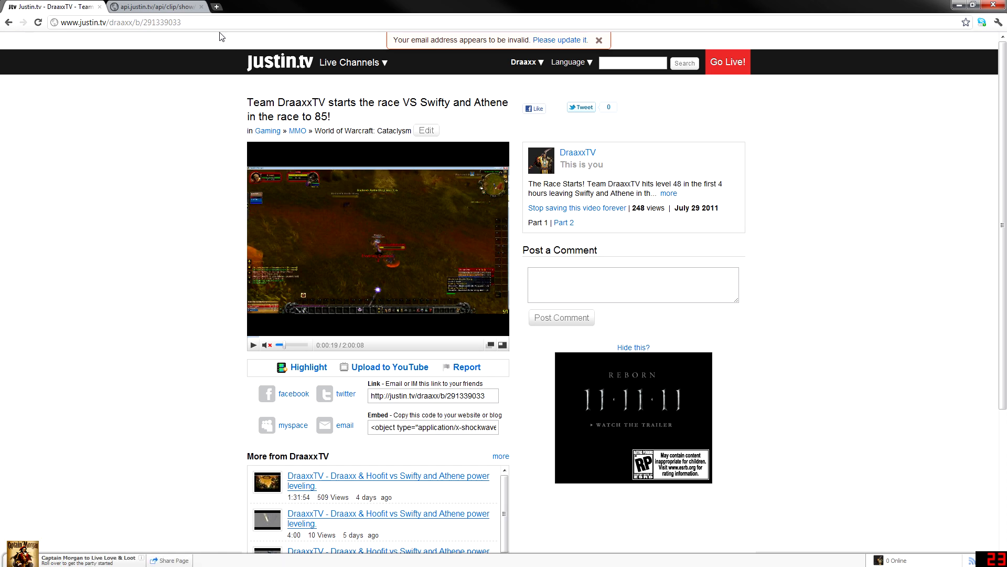
- Replace the API URL's clip id with 291339033 and load that clip's XML
{"action": "double_click", "coordinate": [163, 22]}
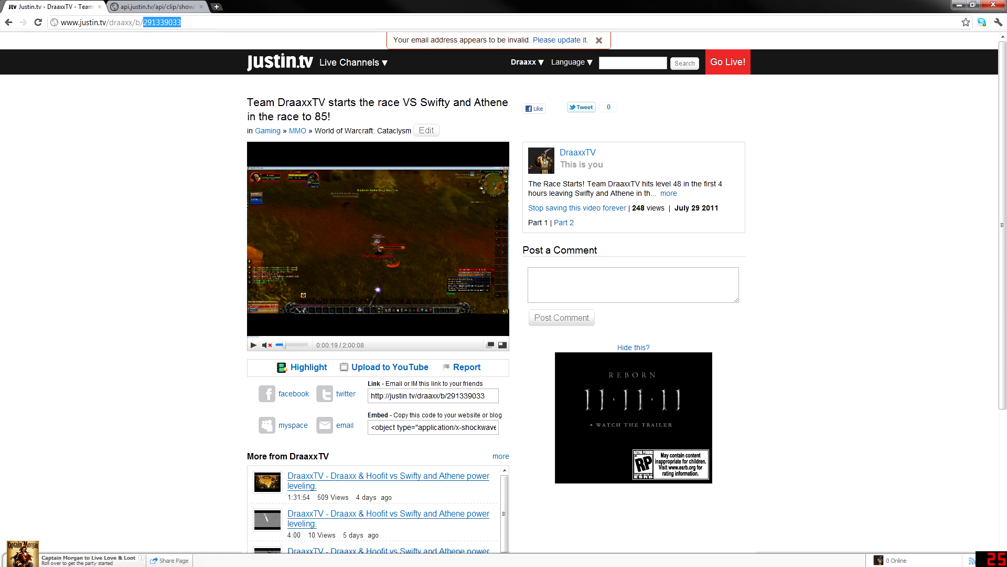
{"action": "left_click", "coordinate": [155, 7]}
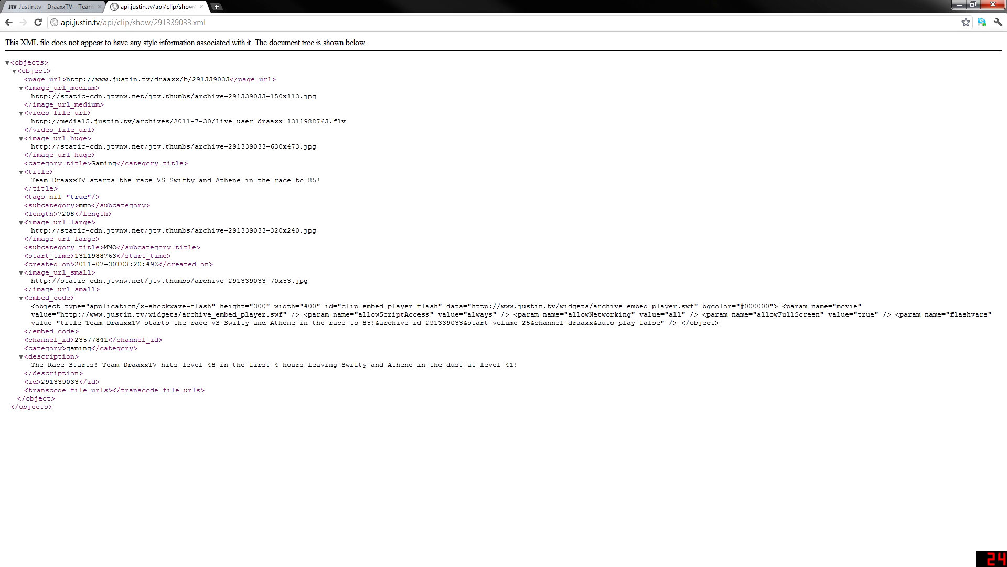
{"action": "double_click", "coordinate": [171, 22]}
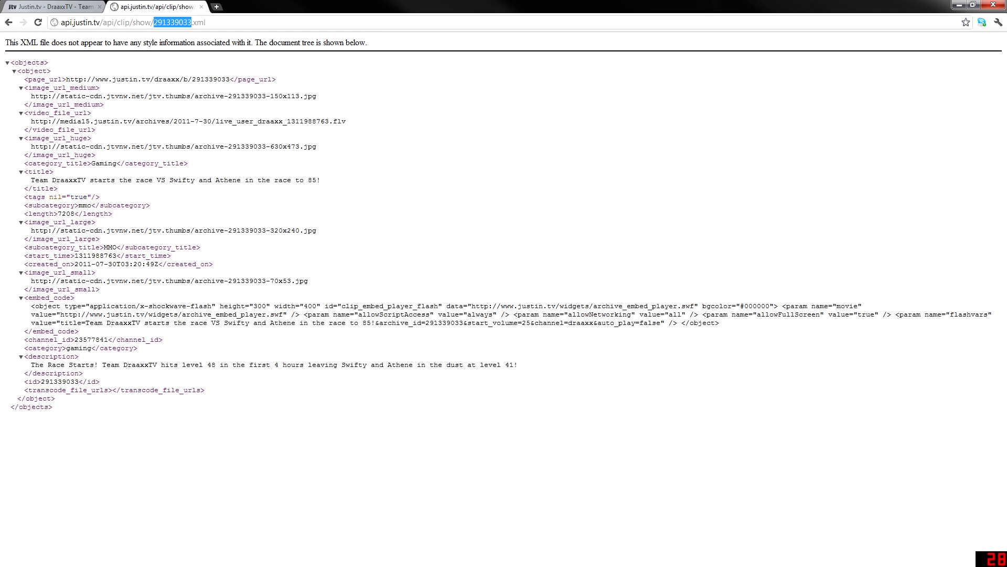
{"action": "right_click", "coordinate": [173, 22]}
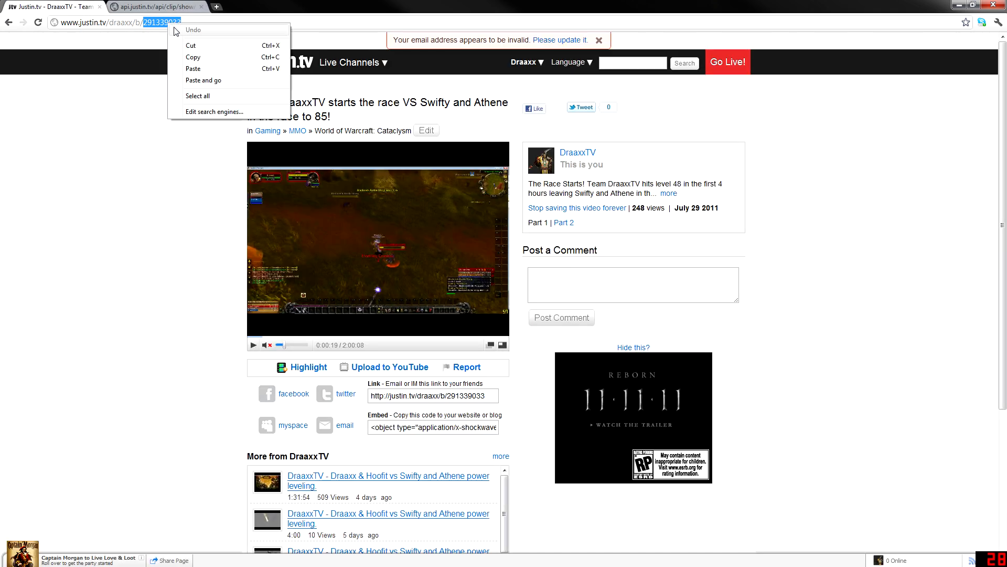
{"action": "left_click", "coordinate": [155, 6]}
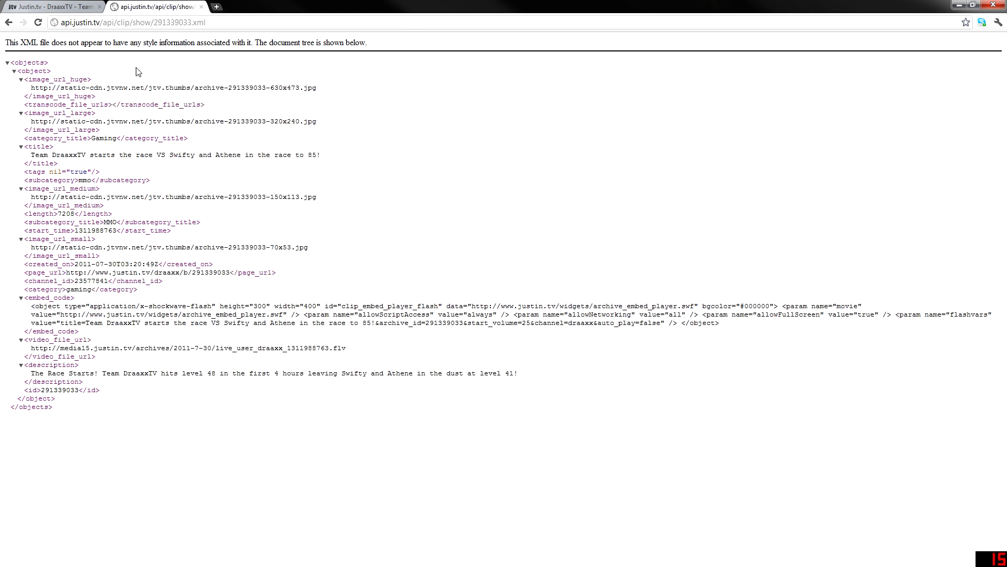
{"action": "mouse_move", "coordinate": [72, 68]}
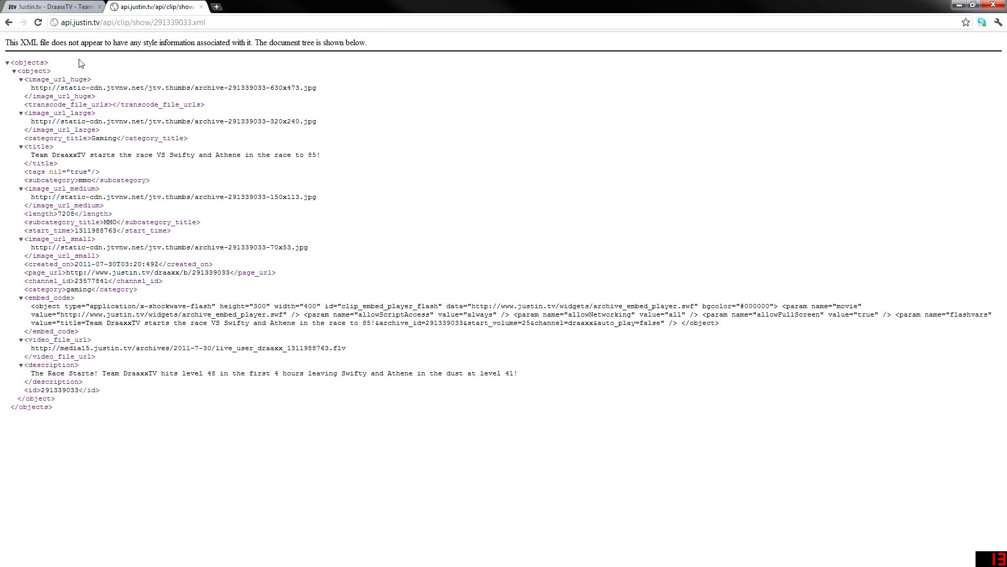
{"action": "mouse_move", "coordinate": [125, 97]}
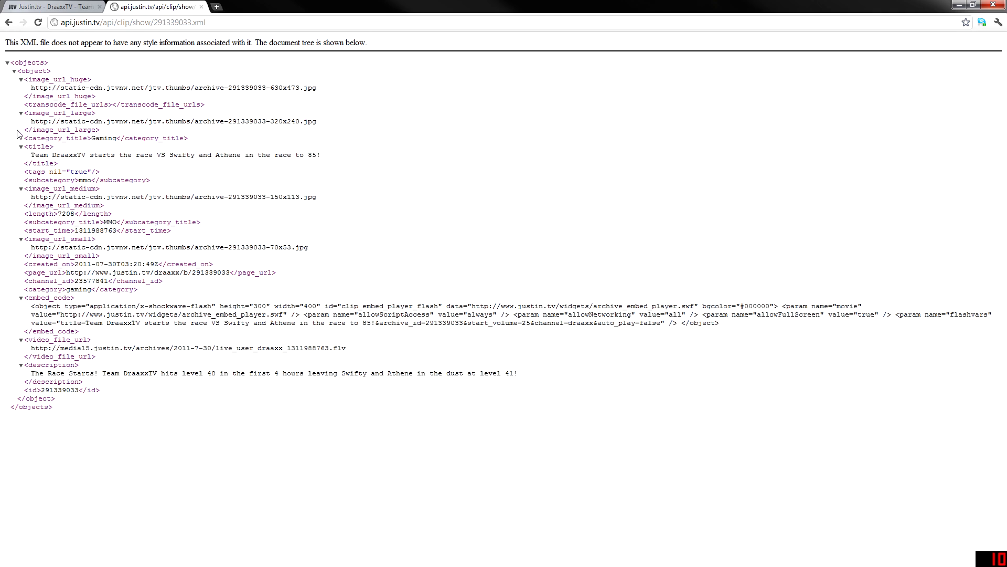
{"action": "mouse_move", "coordinate": [19, 126]}
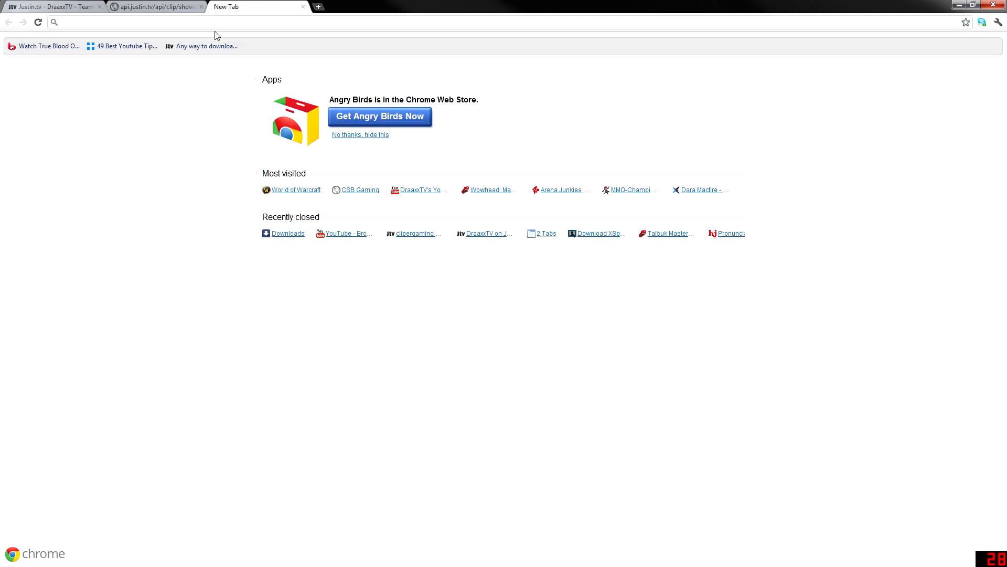
- Enter the archive's .flv URL (live_user_draaxx_1311988763.flv) in a new tab to download it
{"action": "type", "text": "http://media15.justin.tv/archives/2011-7-30/live_user_draaxx_1311988763.flv"}
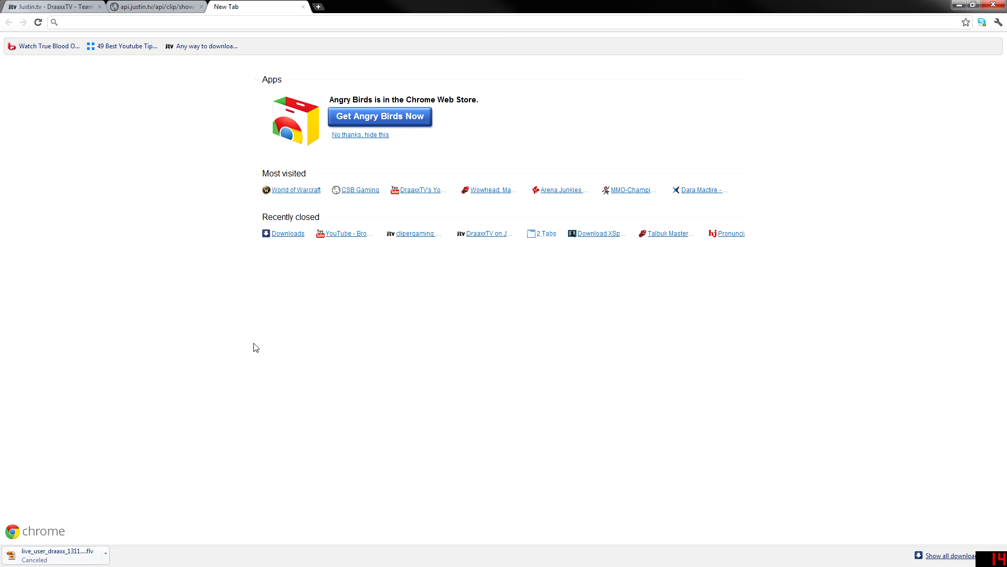
{"action": "mouse_move", "coordinate": [492, 154]}
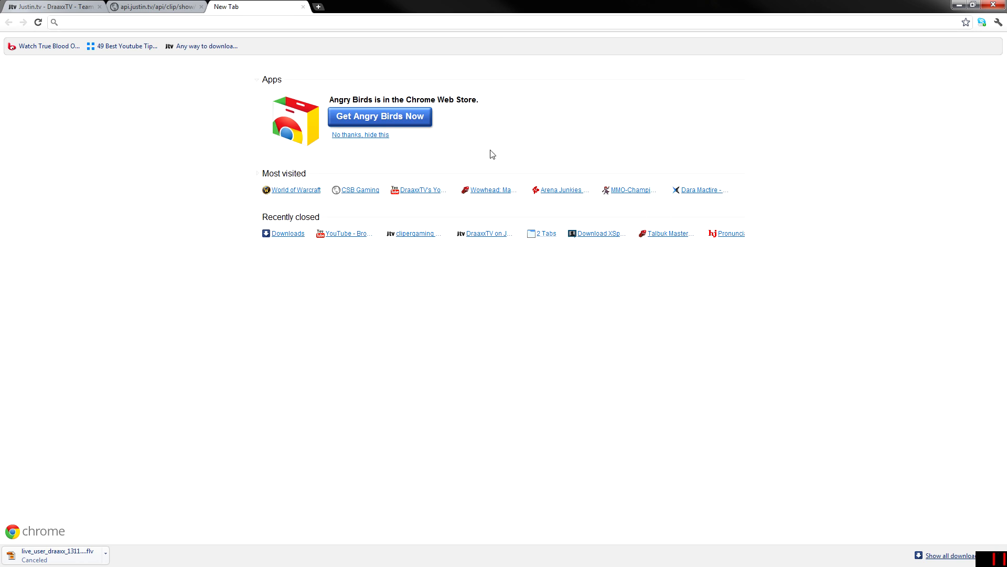
{"action": "left_click", "coordinate": [48, 7]}
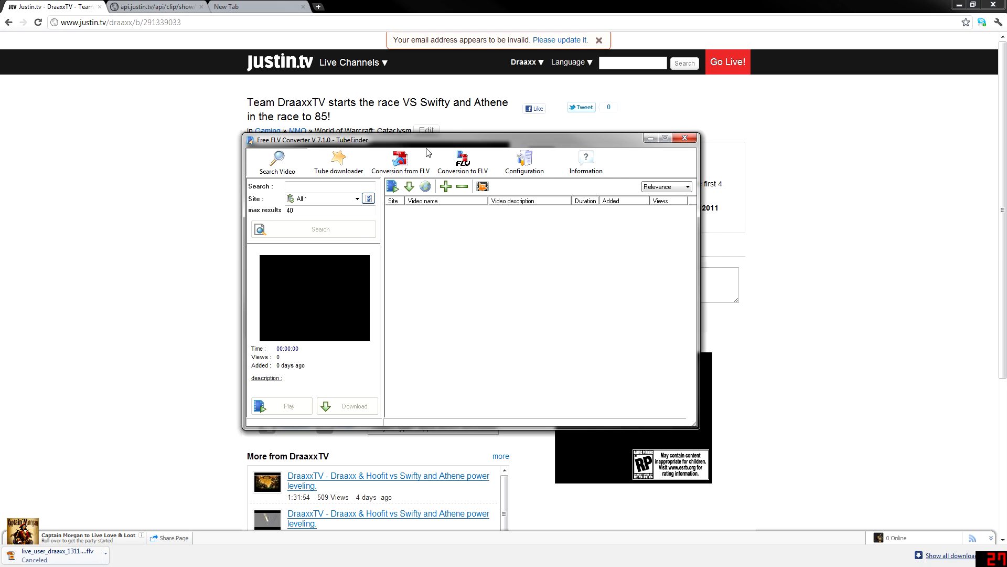
{"action": "mouse_move", "coordinate": [541, 349]}
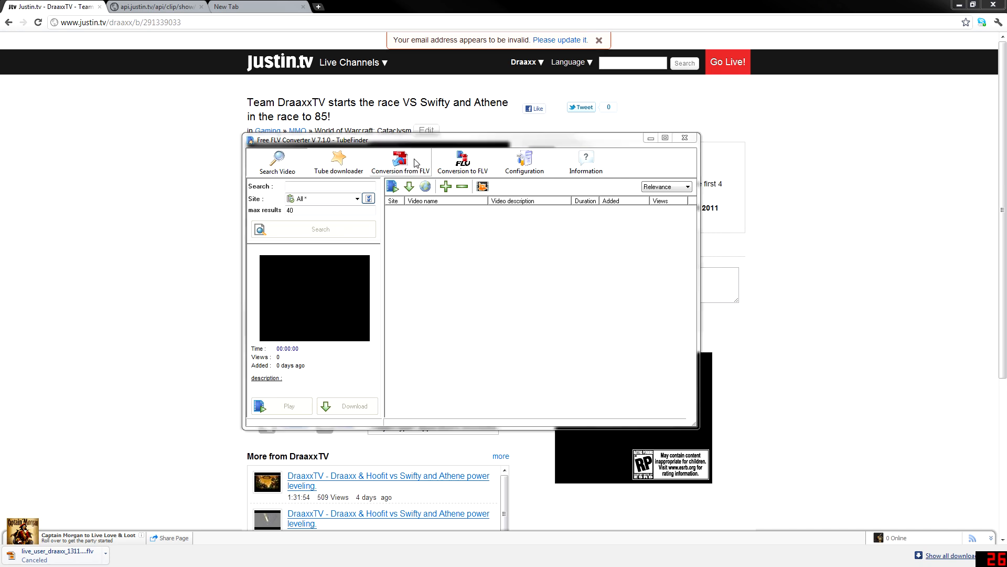
- Choose 'Conversion from FLV' to open the FLV file picker in JTV Files
{"action": "left_click", "coordinate": [400, 162]}
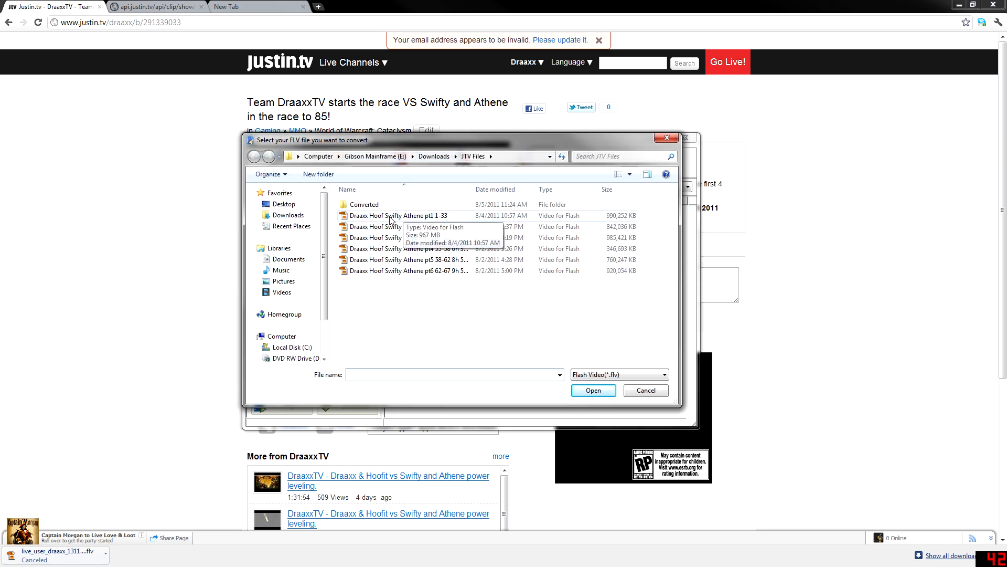
{"action": "mouse_move", "coordinate": [408, 223]}
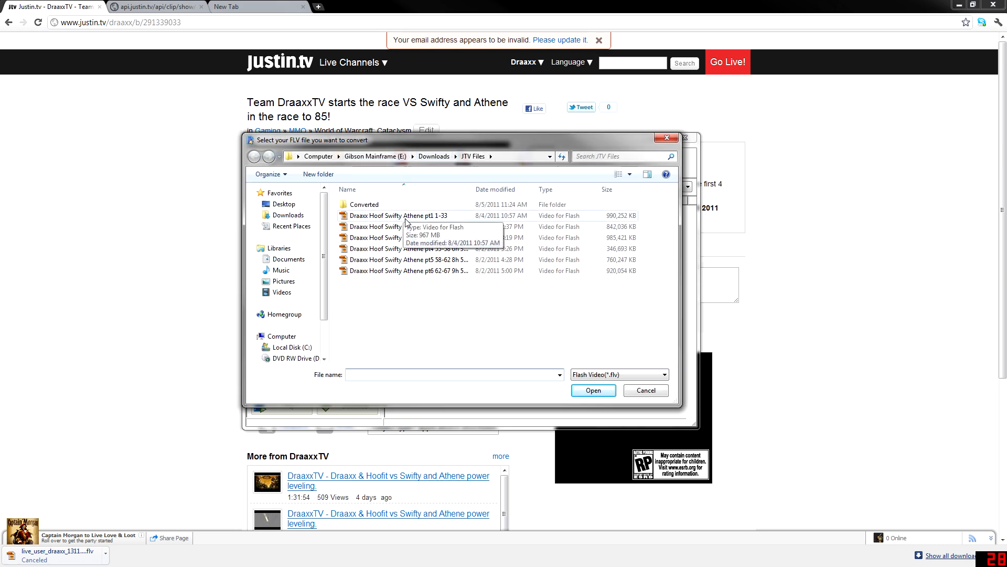
{"action": "mouse_move", "coordinate": [447, 220]}
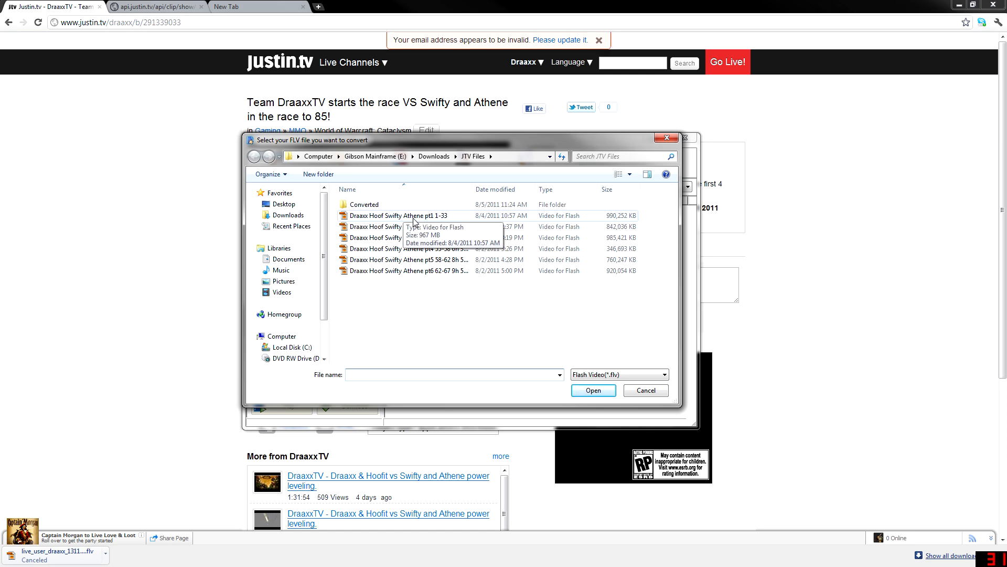
- Load Draaxx Hoof Swifty Athene pt1 1-33, keep WMV output, and start converting
{"action": "left_click", "coordinate": [592, 390]}
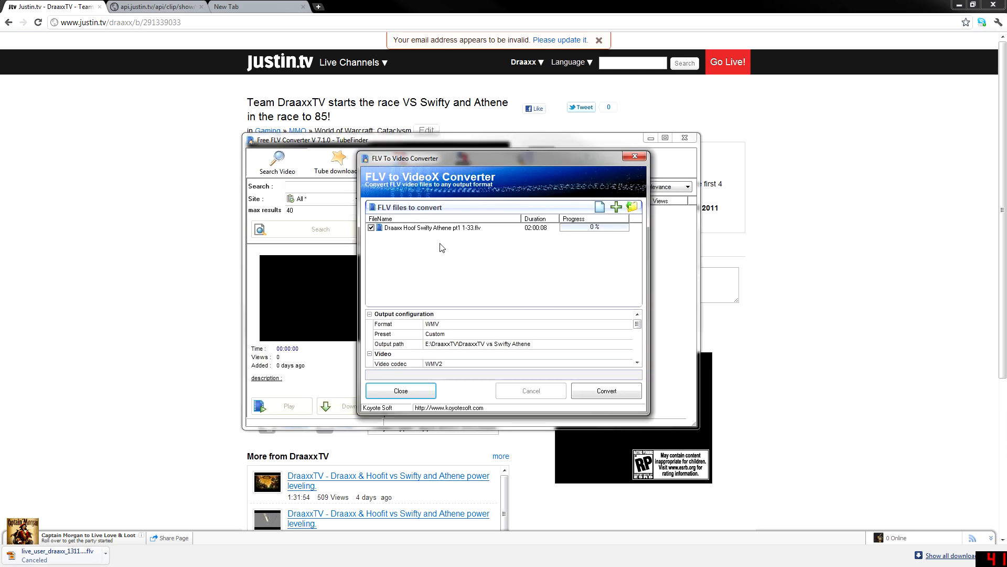
{"action": "mouse_move", "coordinate": [614, 331]}
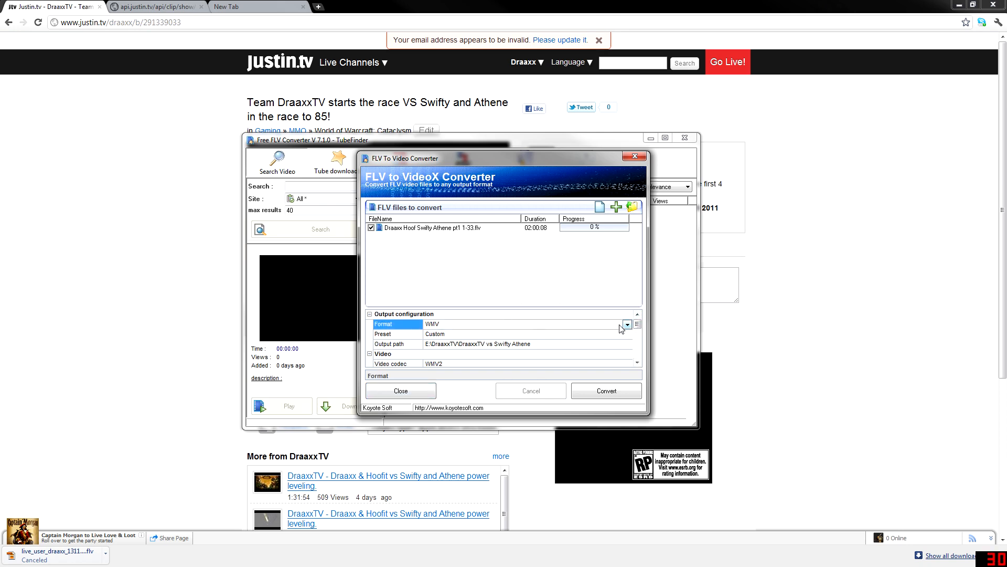
{"action": "left_click", "coordinate": [626, 324]}
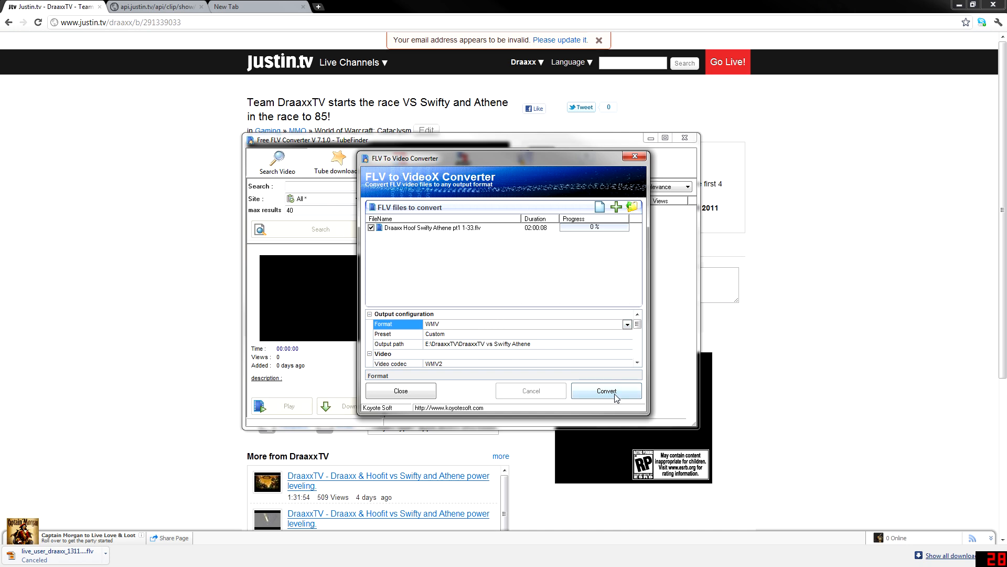
{"action": "left_click", "coordinate": [400, 389]}
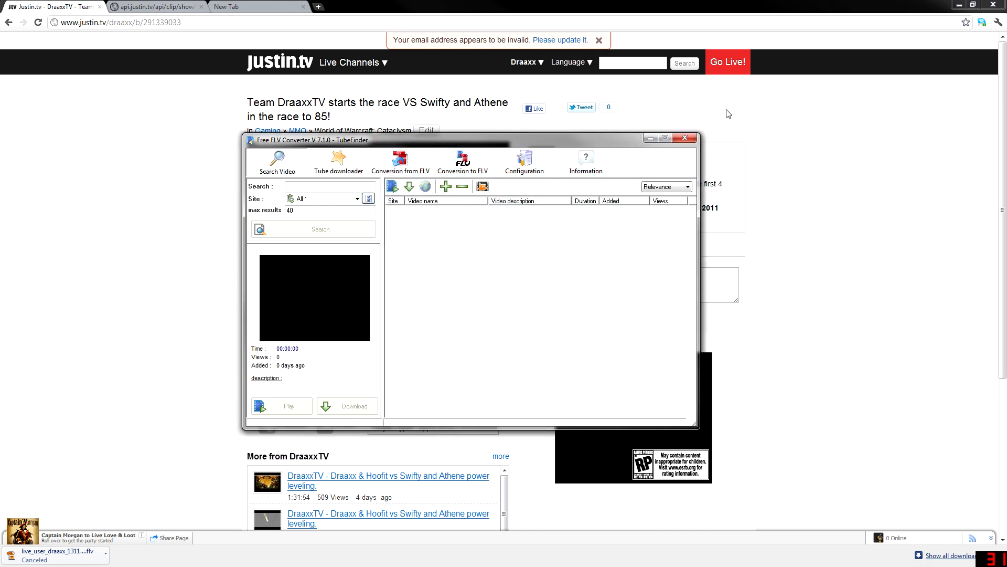
{"action": "mouse_move", "coordinate": [751, 105]}
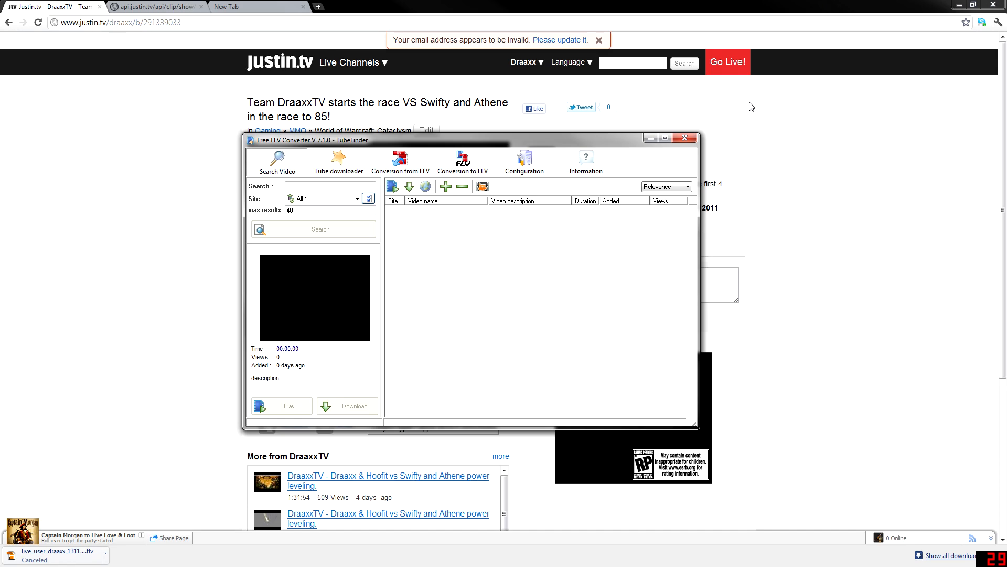
{"action": "mouse_move", "coordinate": [23, 17]}
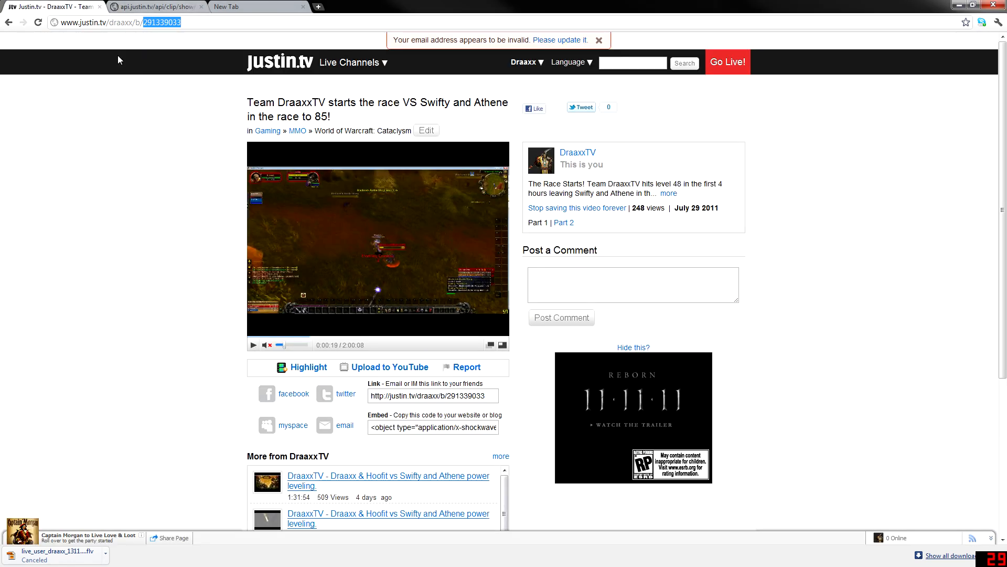
- Copy archive number 291339033 and return to the clip's API XML tab
{"action": "right_click", "coordinate": [353, 257]}
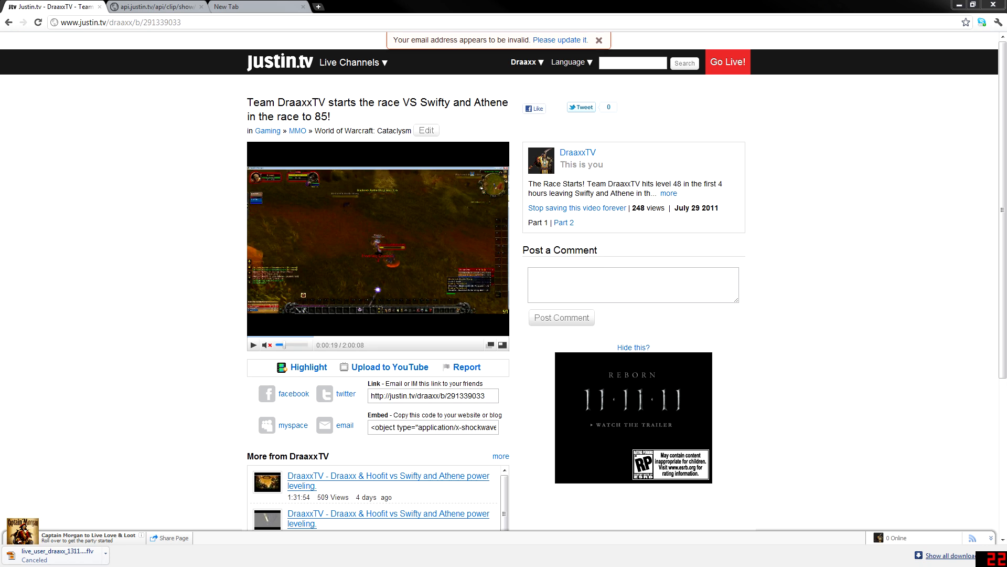
{"action": "mouse_move", "coordinate": [845, 203]}
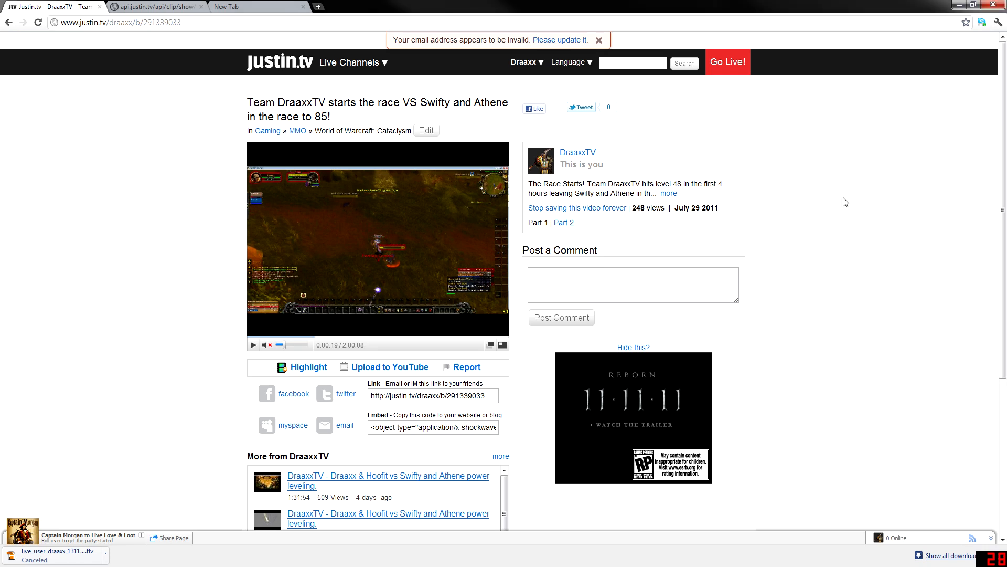
{"action": "mouse_move", "coordinate": [375, 234]}
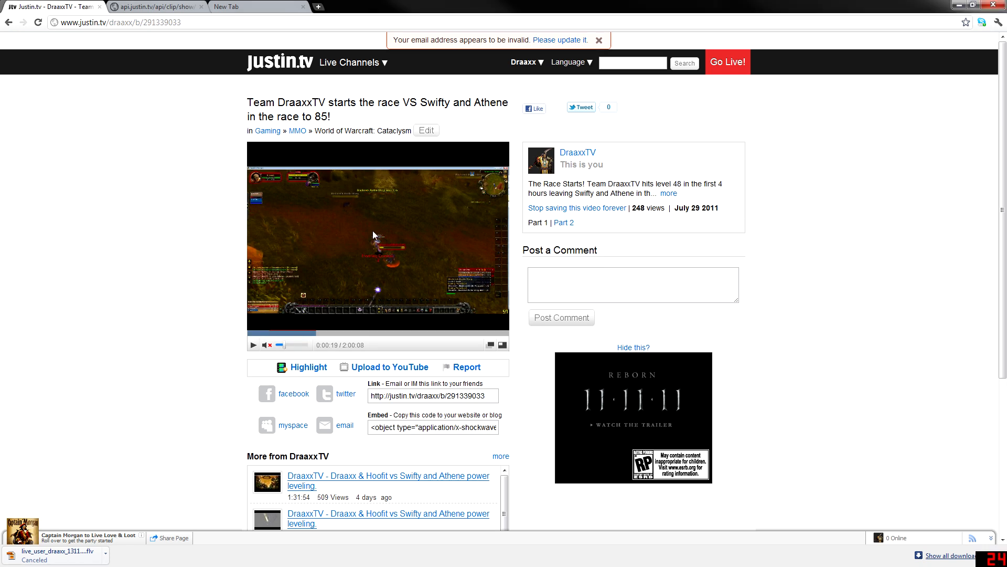
{"action": "left_click", "coordinate": [154, 6]}
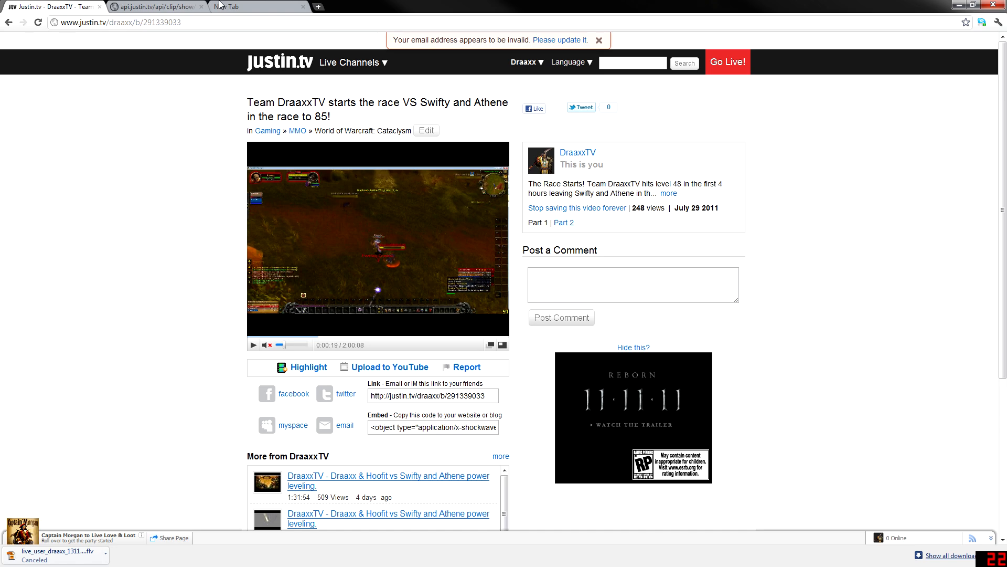
{"action": "left_click", "coordinate": [155, 6]}
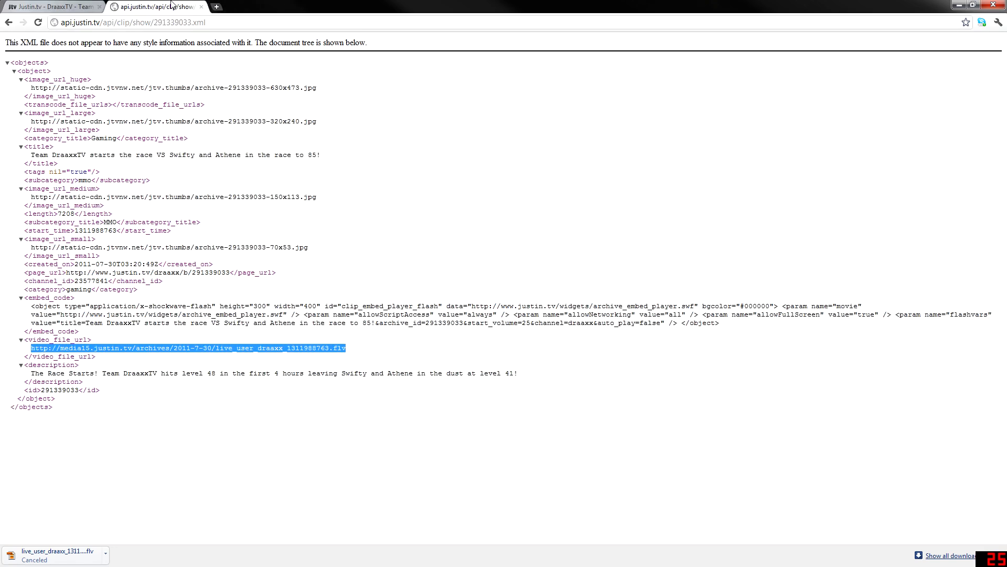